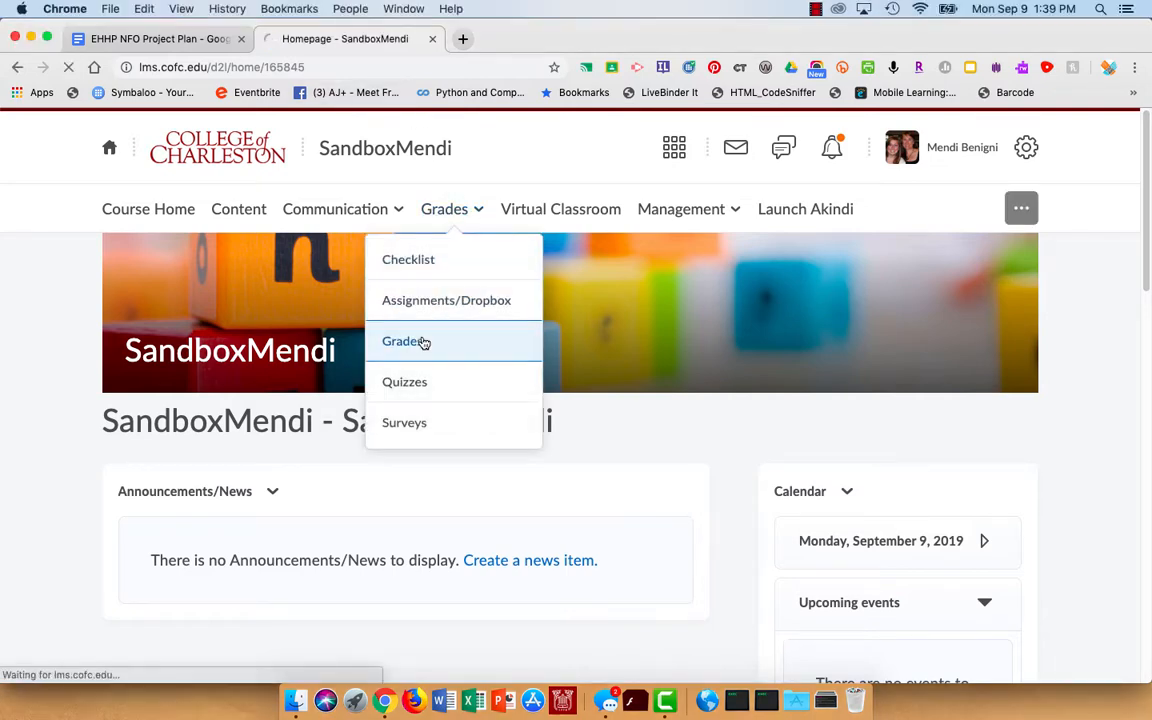
Go to the SandboxMendi course grade book and view its Schemes list
click(404, 340)
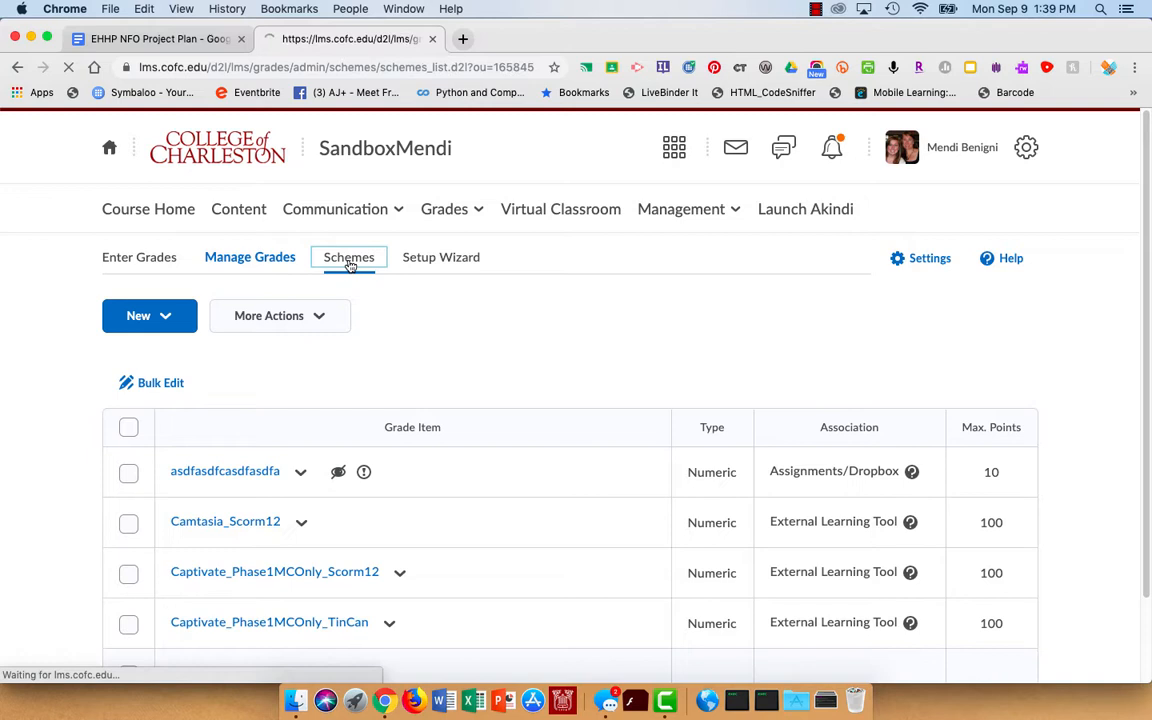
click(348, 256)
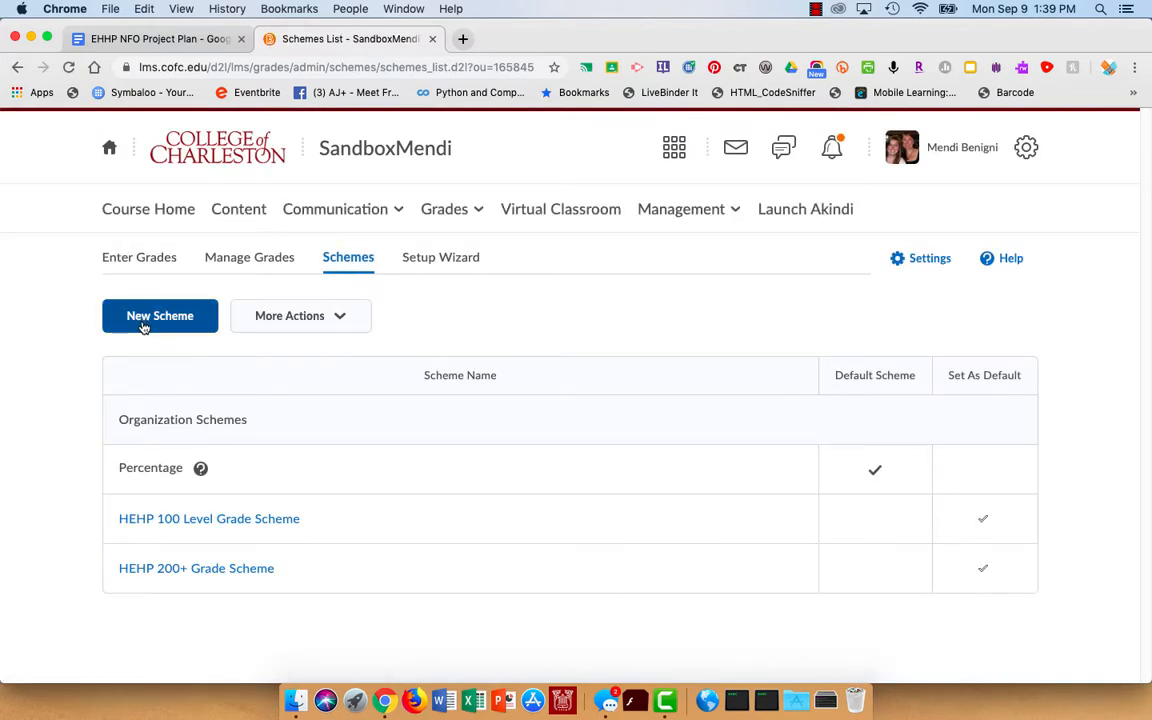
Start a new scheme with ranges F from 0%, D from 60% and C- from 62%
click(160, 316)
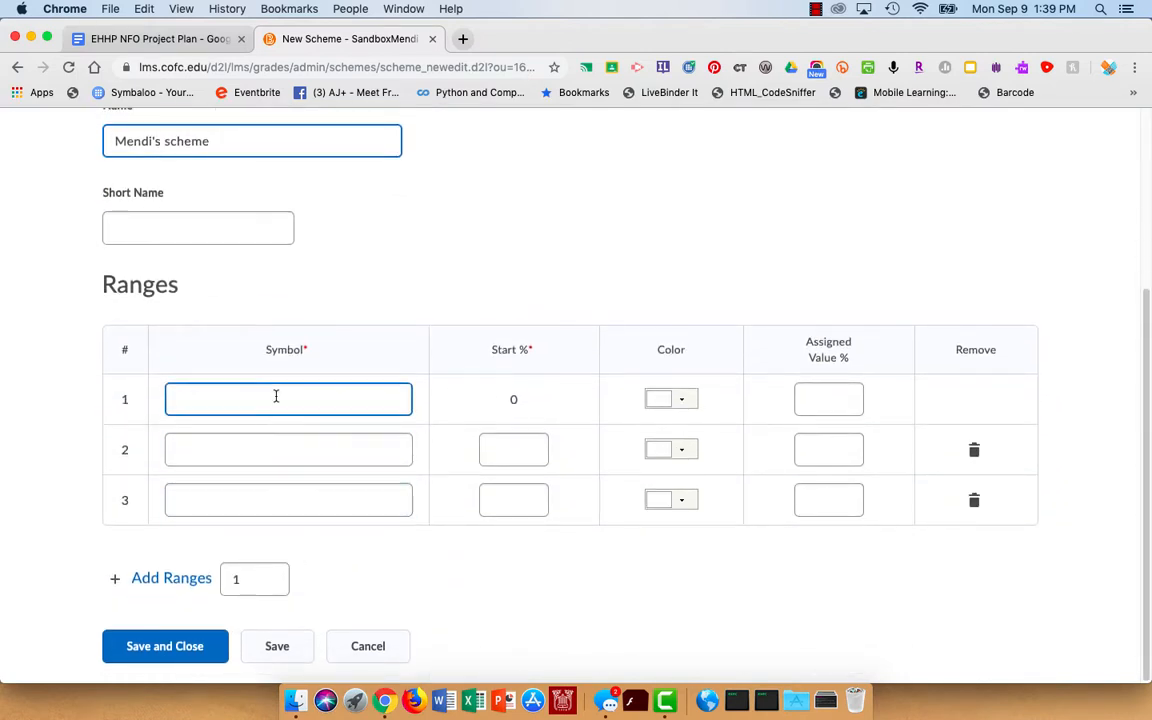
mouse_move(288, 398)
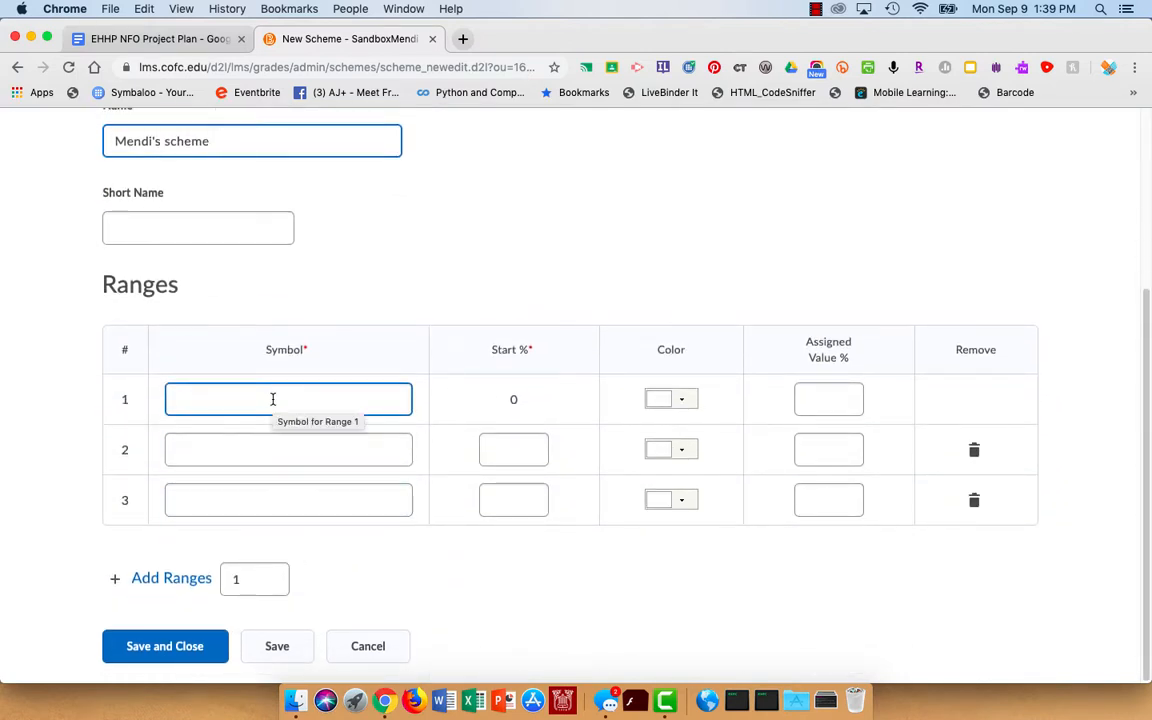
click(288, 400)
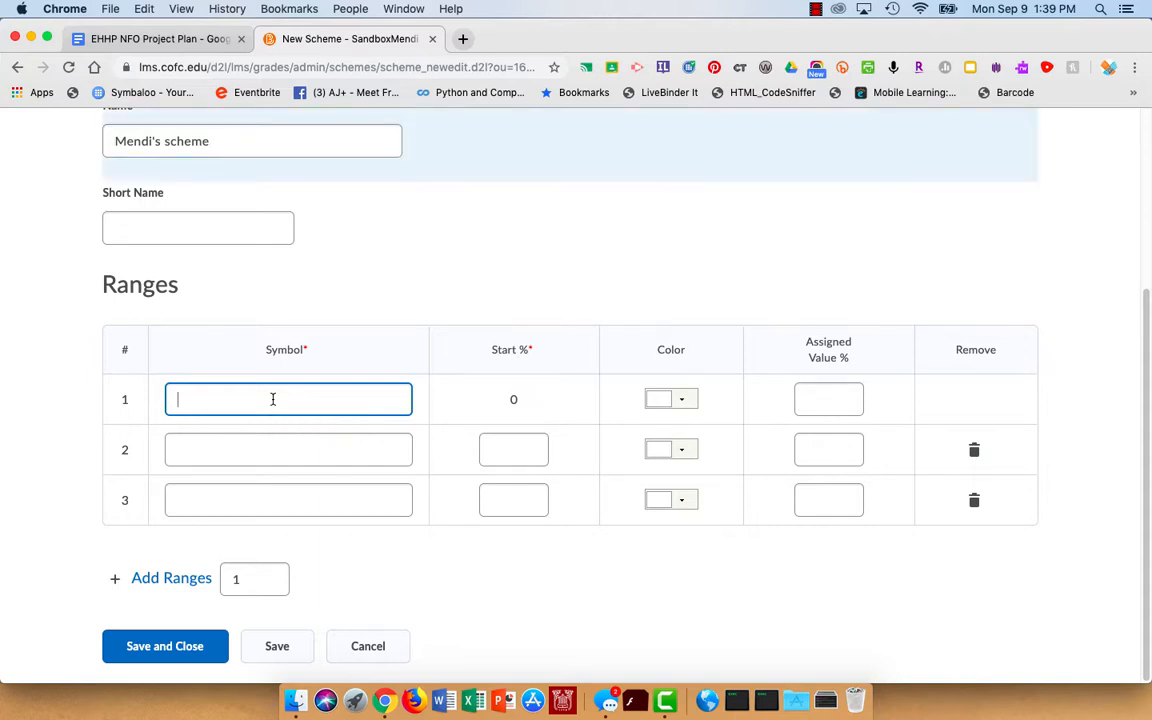
text(F)
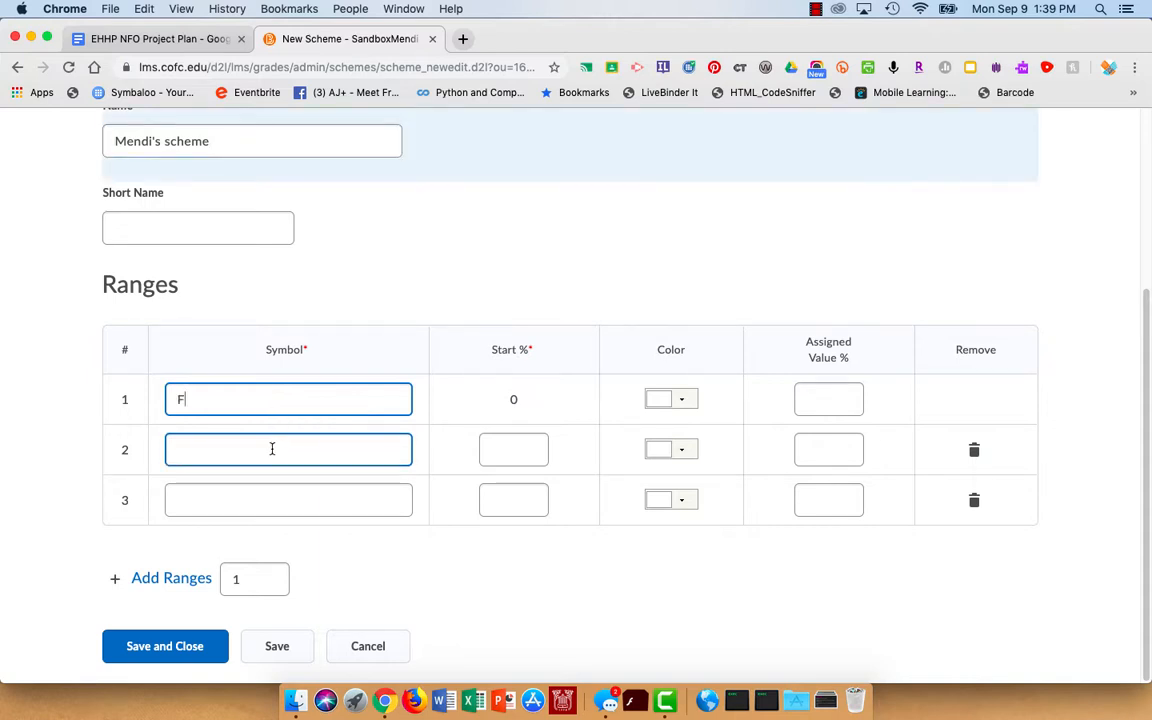
text(D)
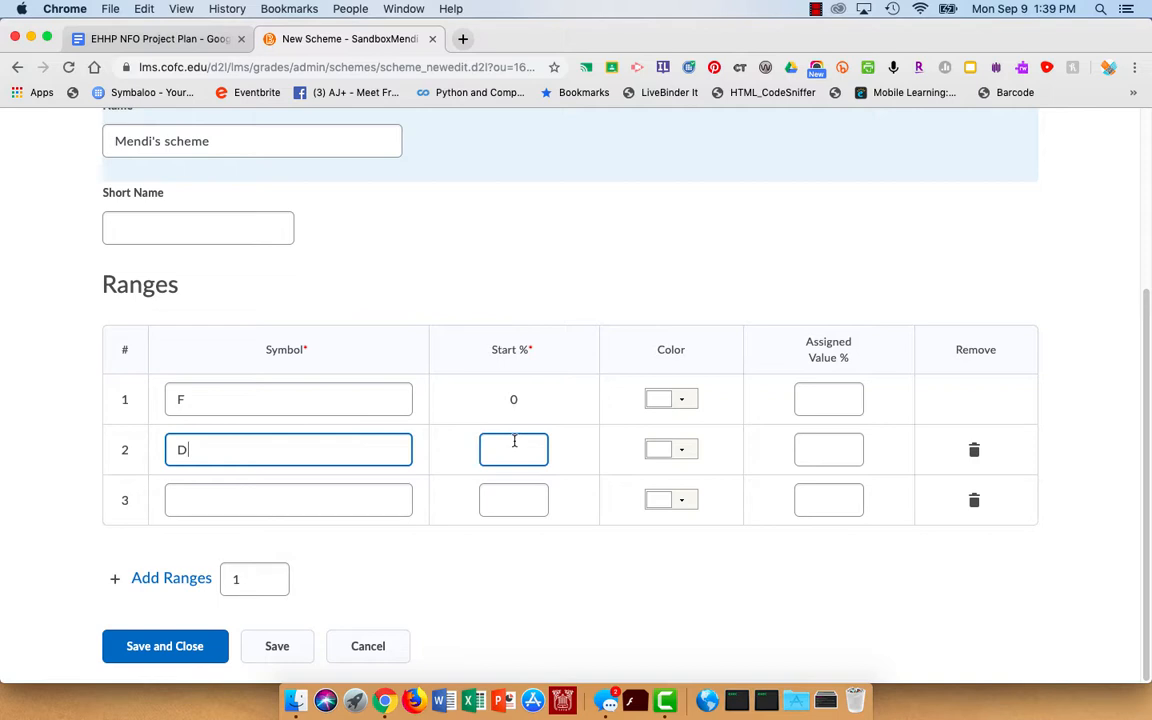
click(512, 448)
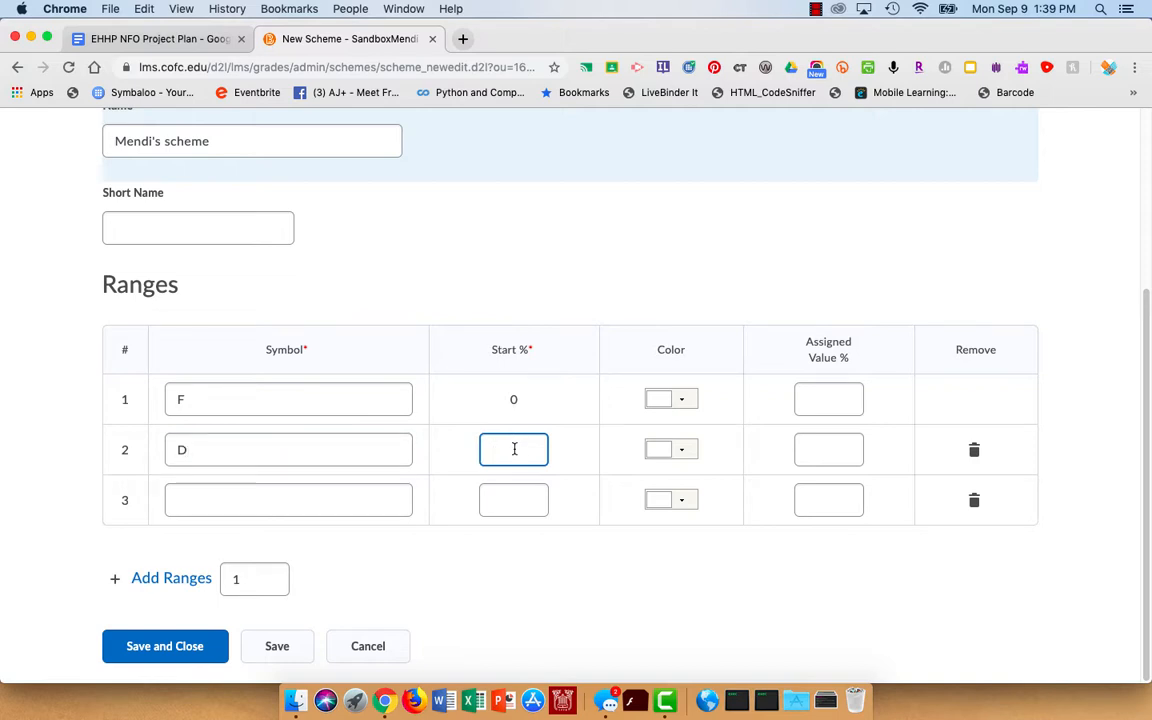
text(60)
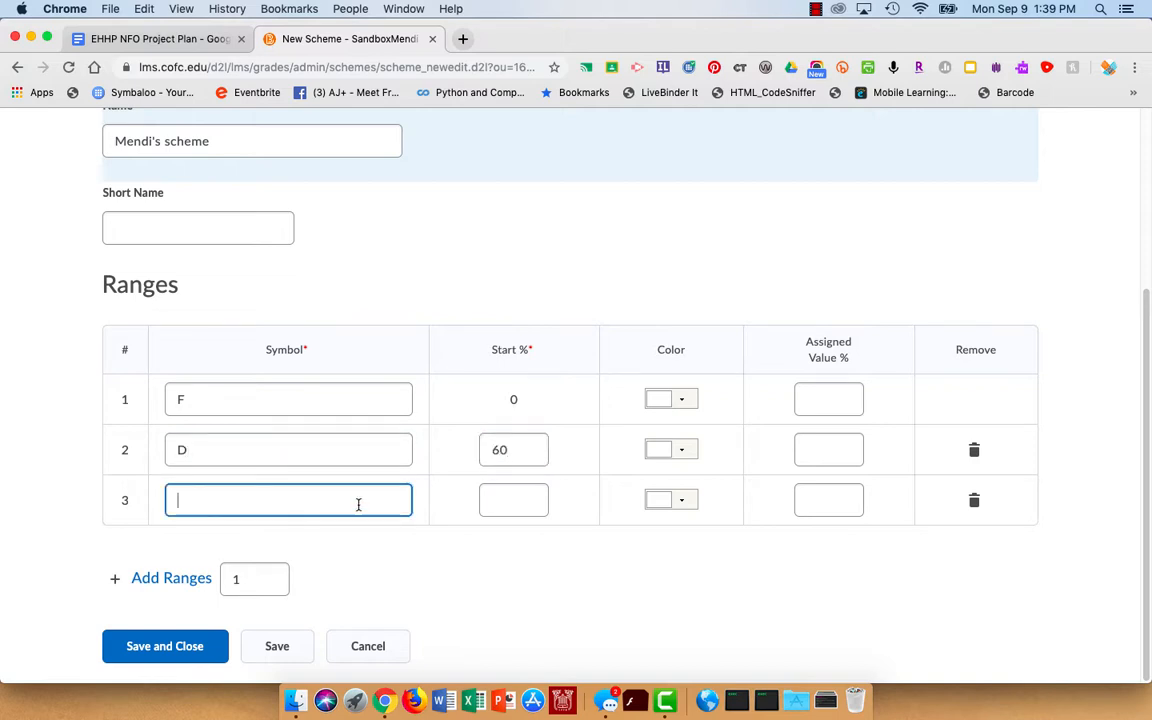
text(C-)
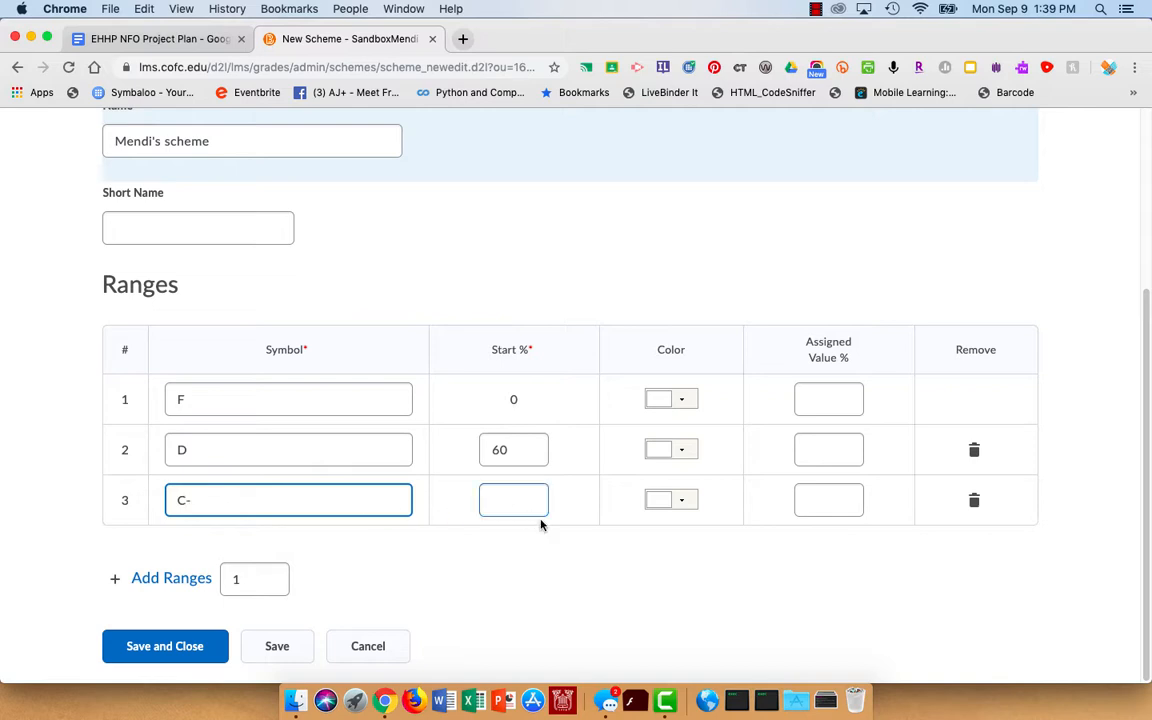
click(512, 500)
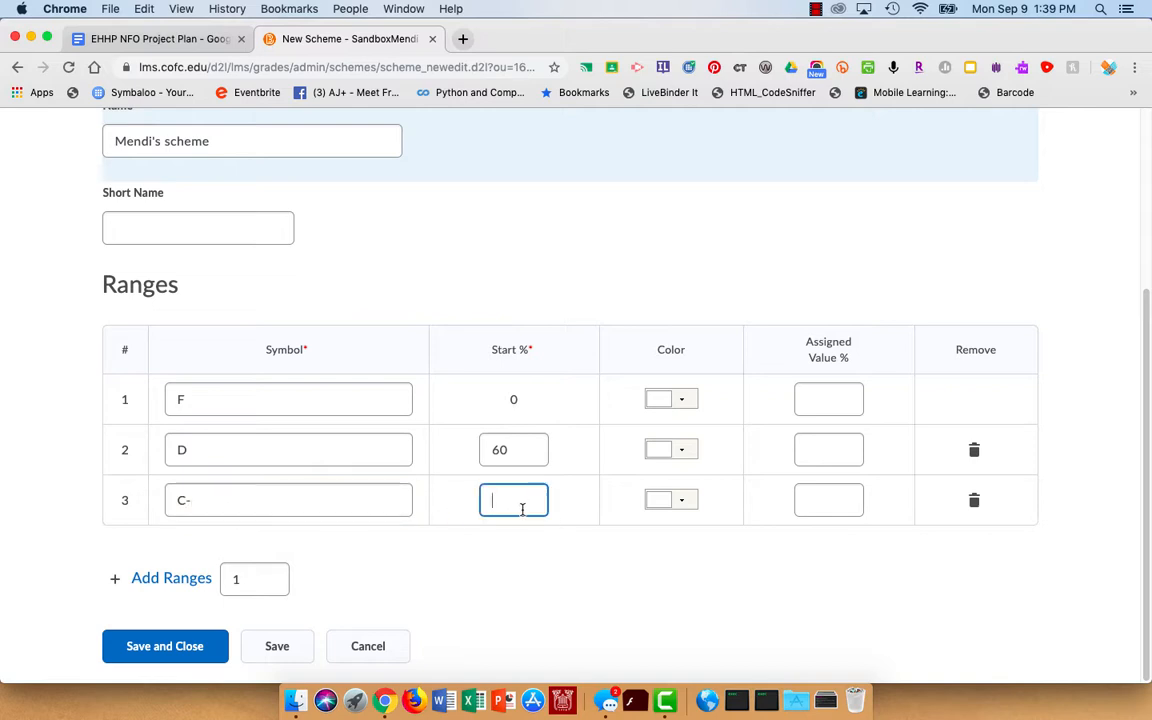
text(62)
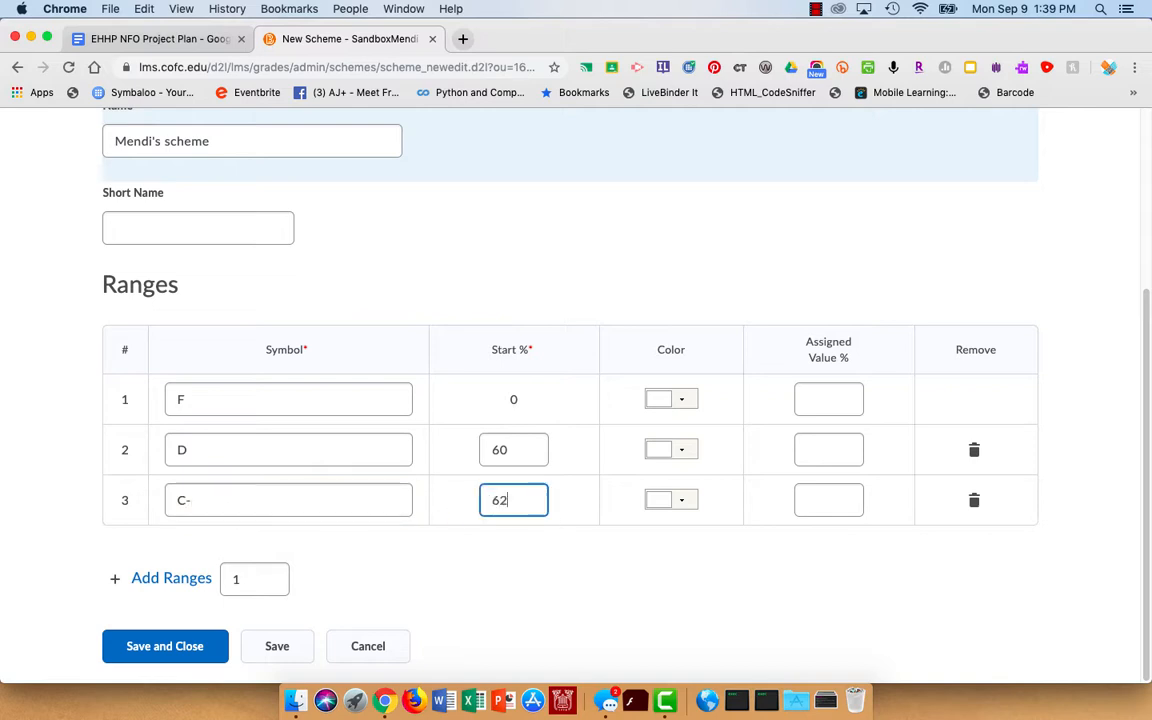
mouse_move(280, 604)
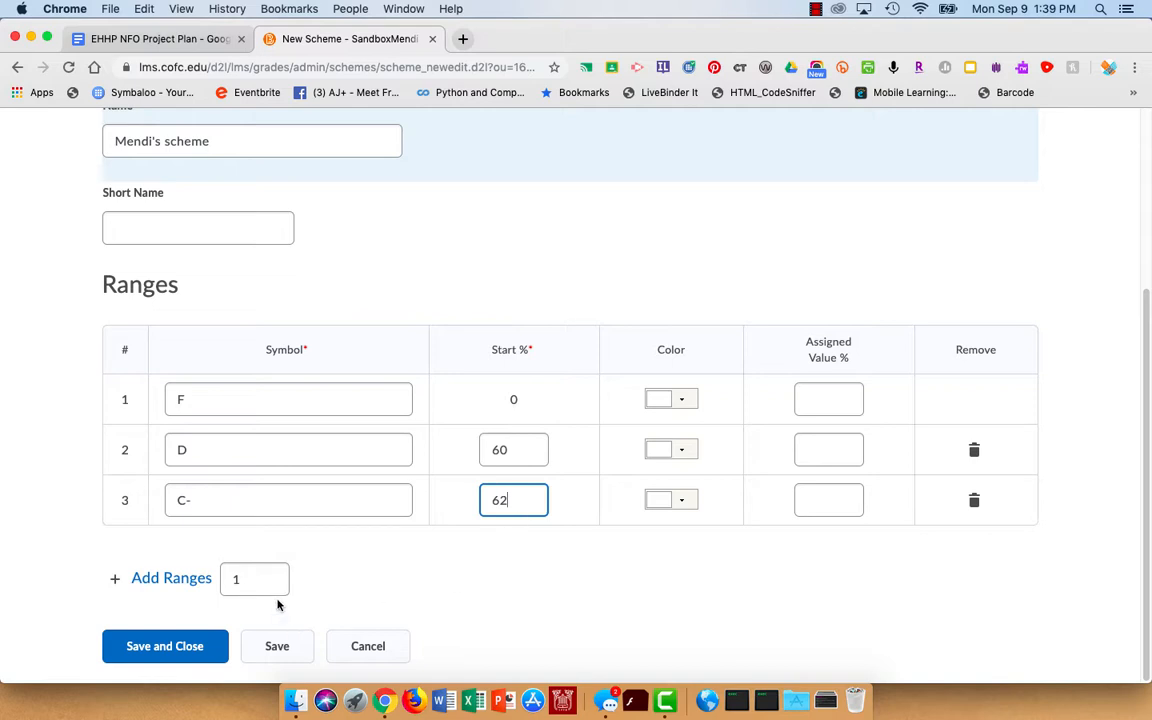
Add 7 more empty range rows below F, D and C-
click(254, 580)
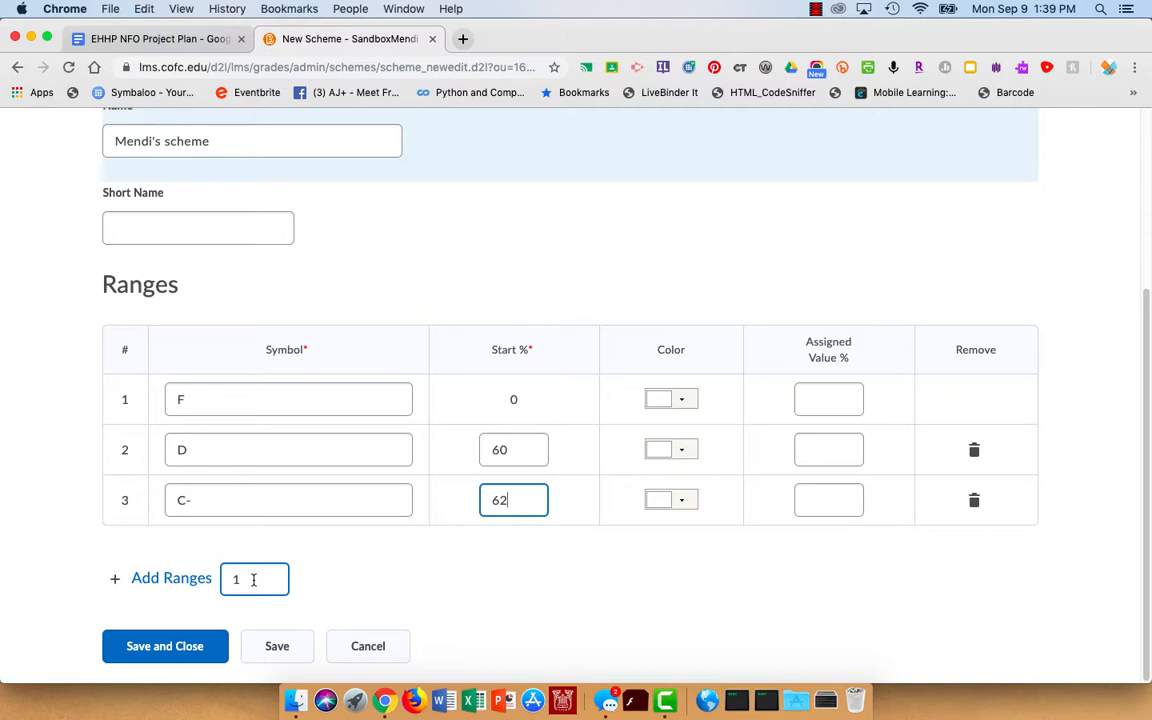
text(7)
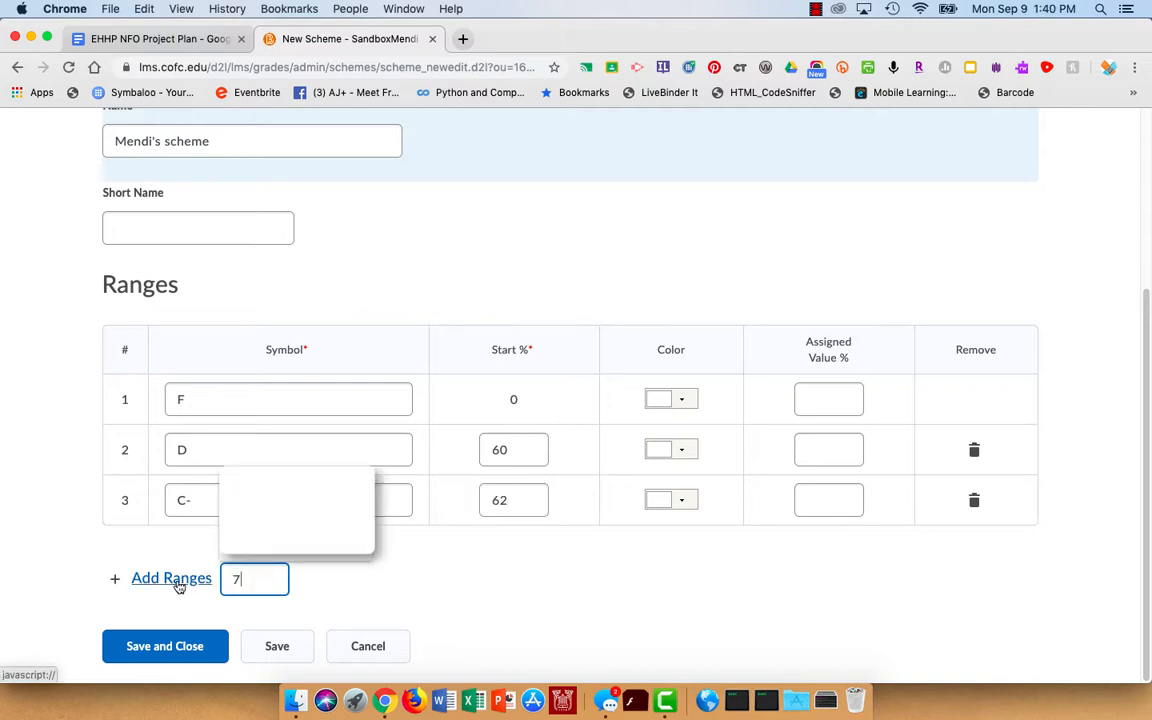
click(172, 578)
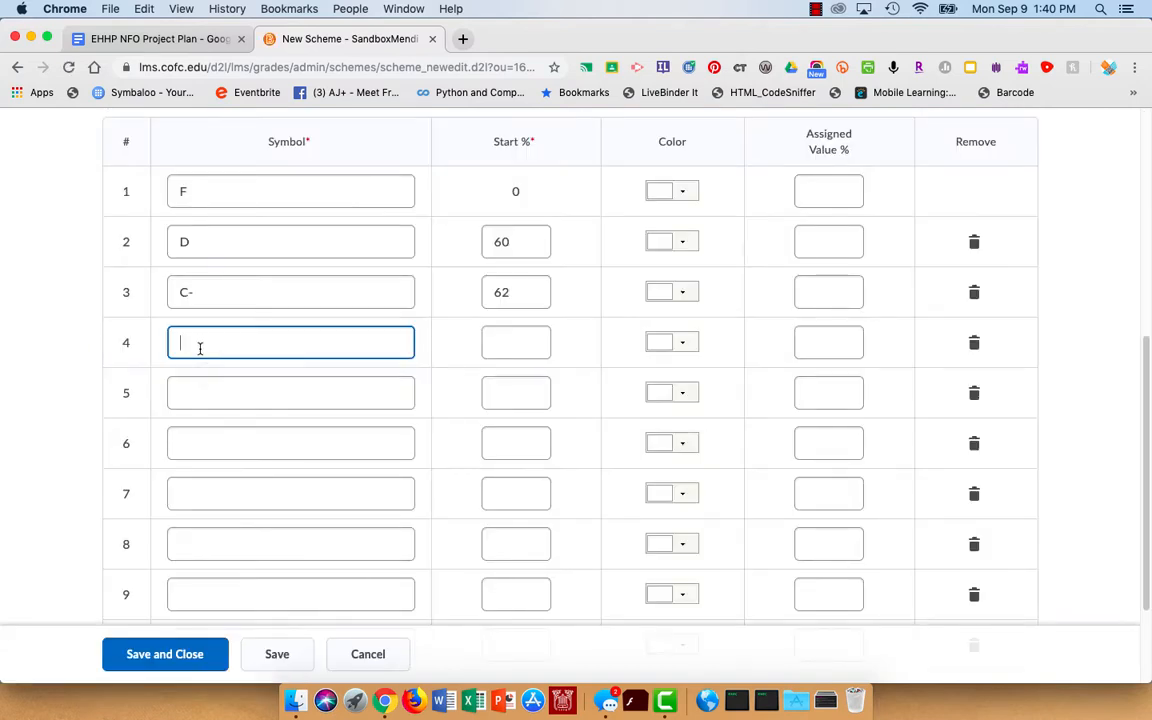
Fill the remaining ranges C, C+, B-, B, B+, A-, A at 65, 67, 70, 72, 75, 80, 90% and check C-
text(C)
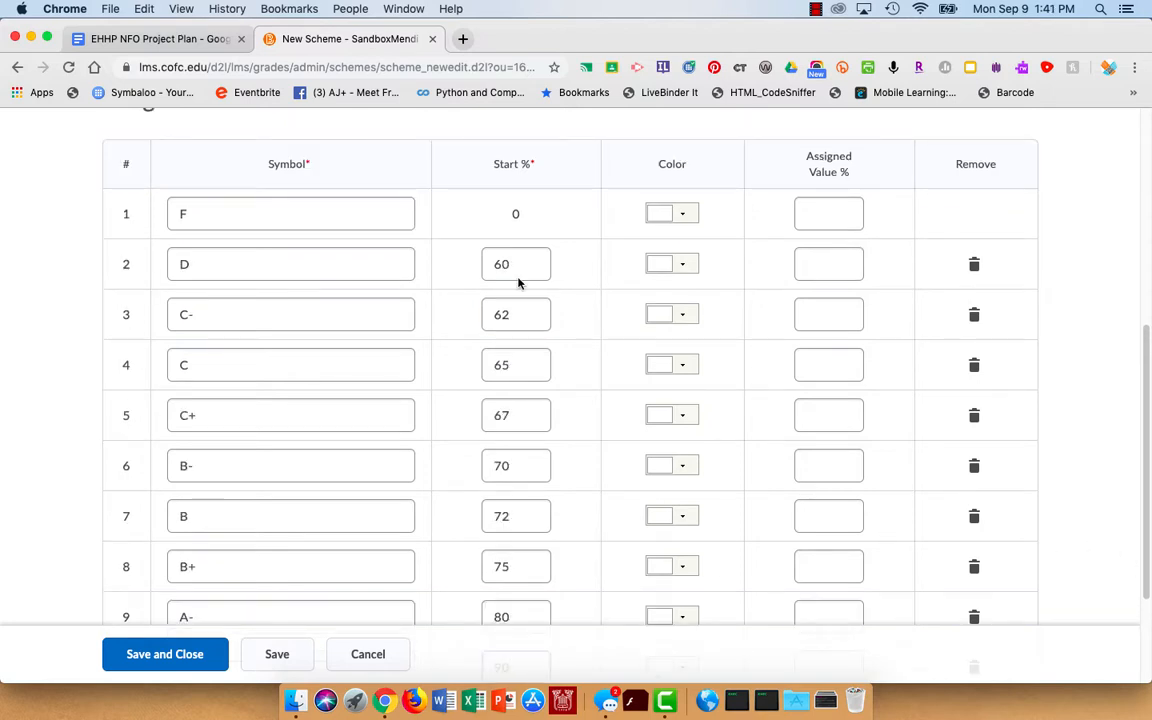
click(516, 264)
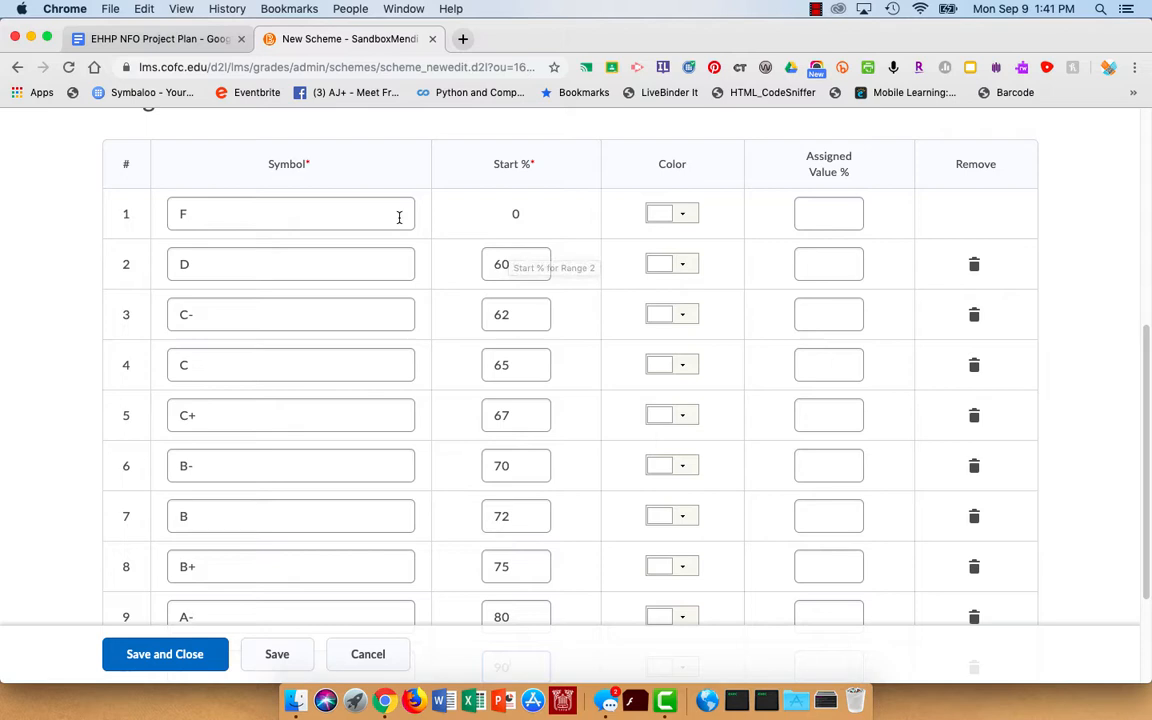
click(516, 314)
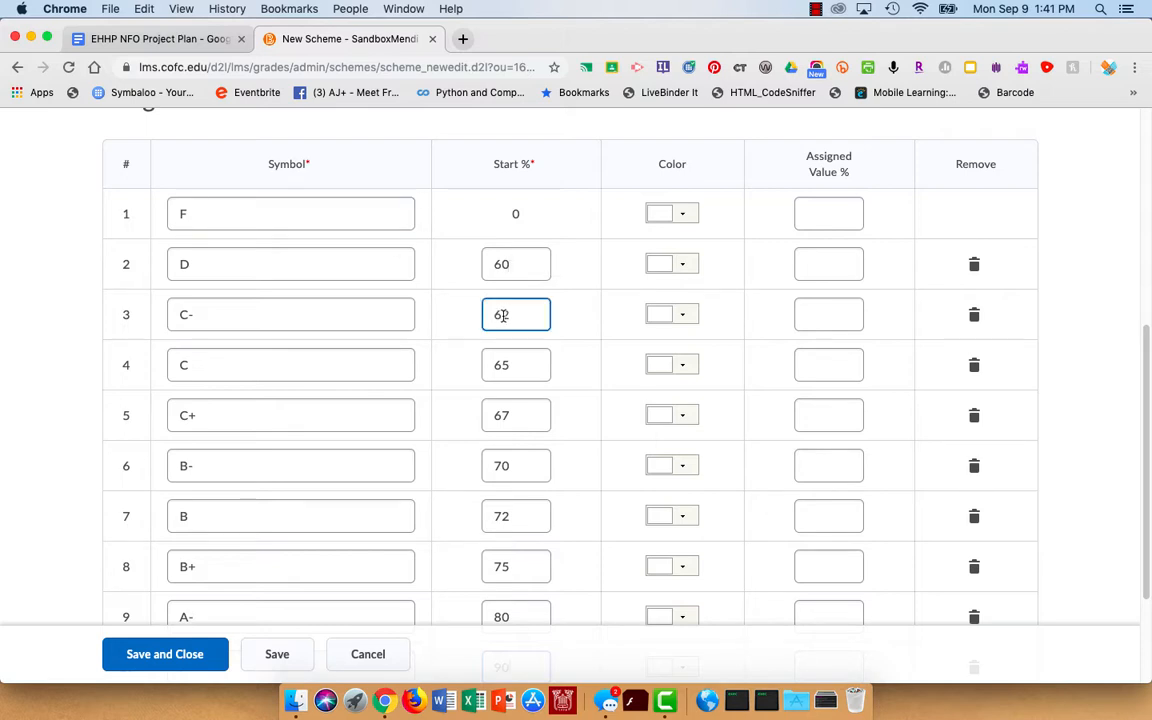
click(516, 364)
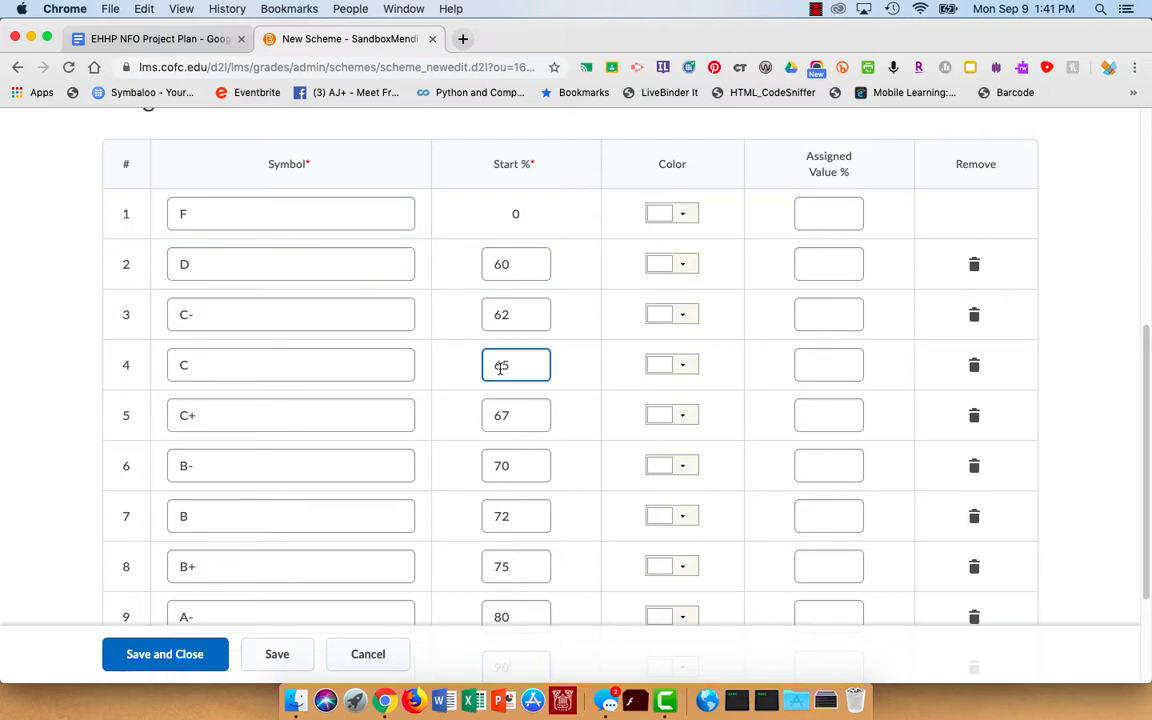
click(516, 314)
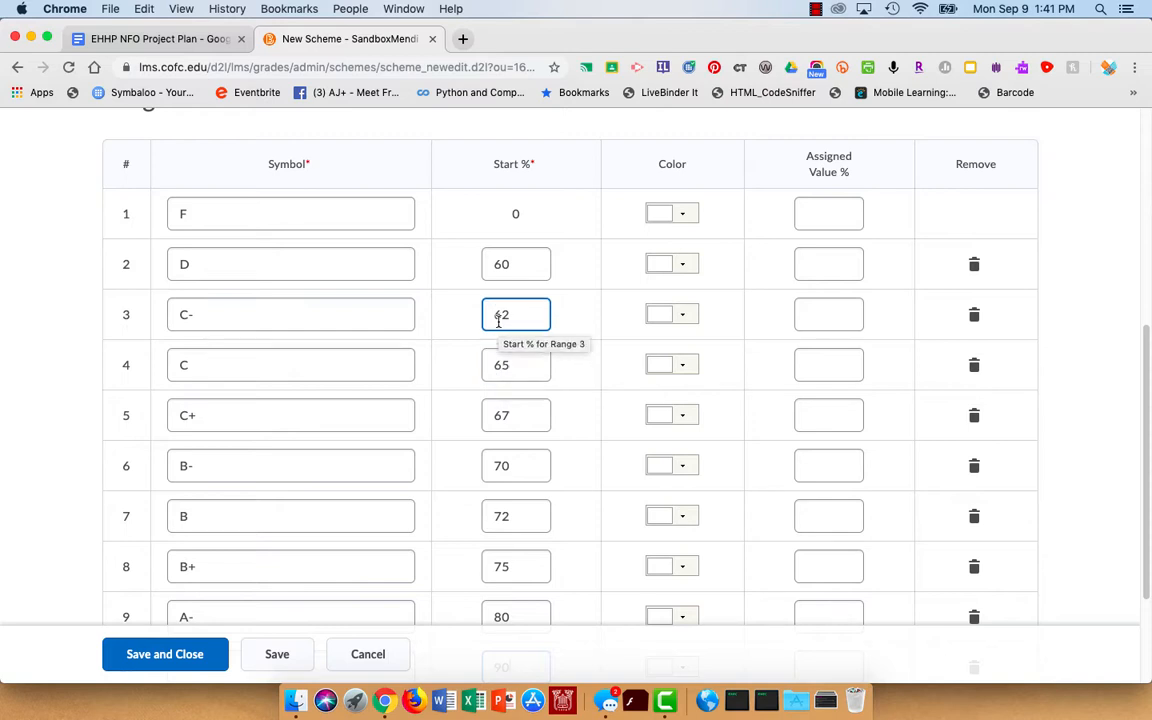
click(290, 314)
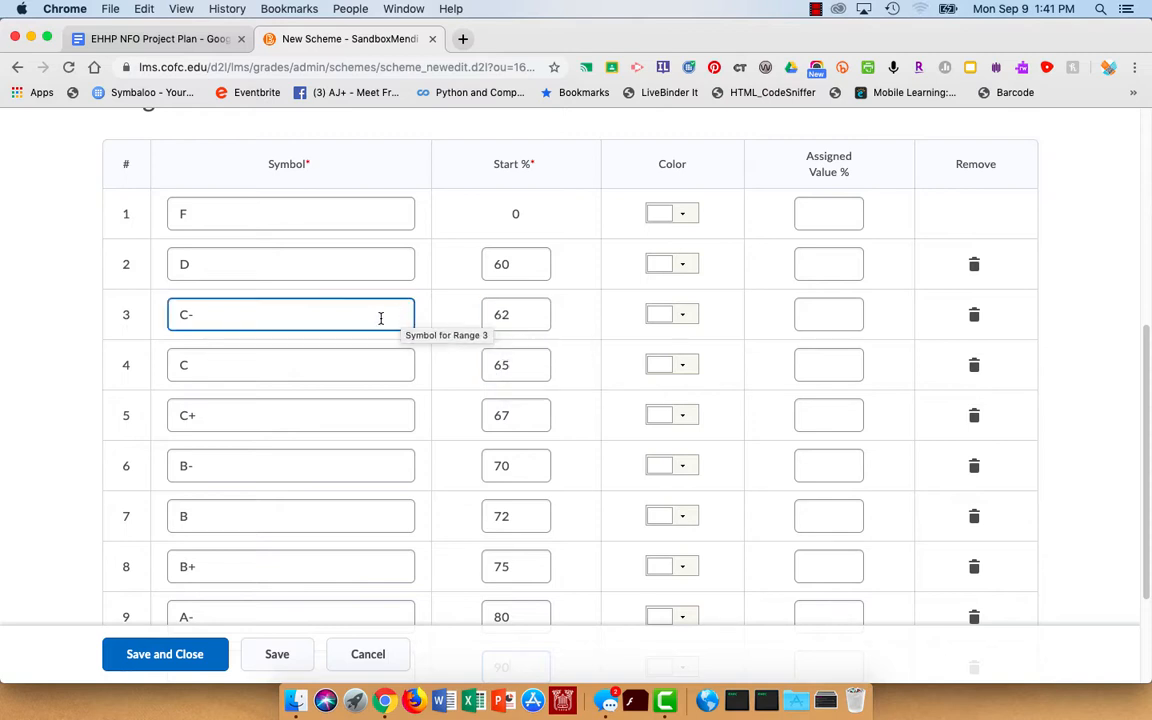
scroll(down, 3)
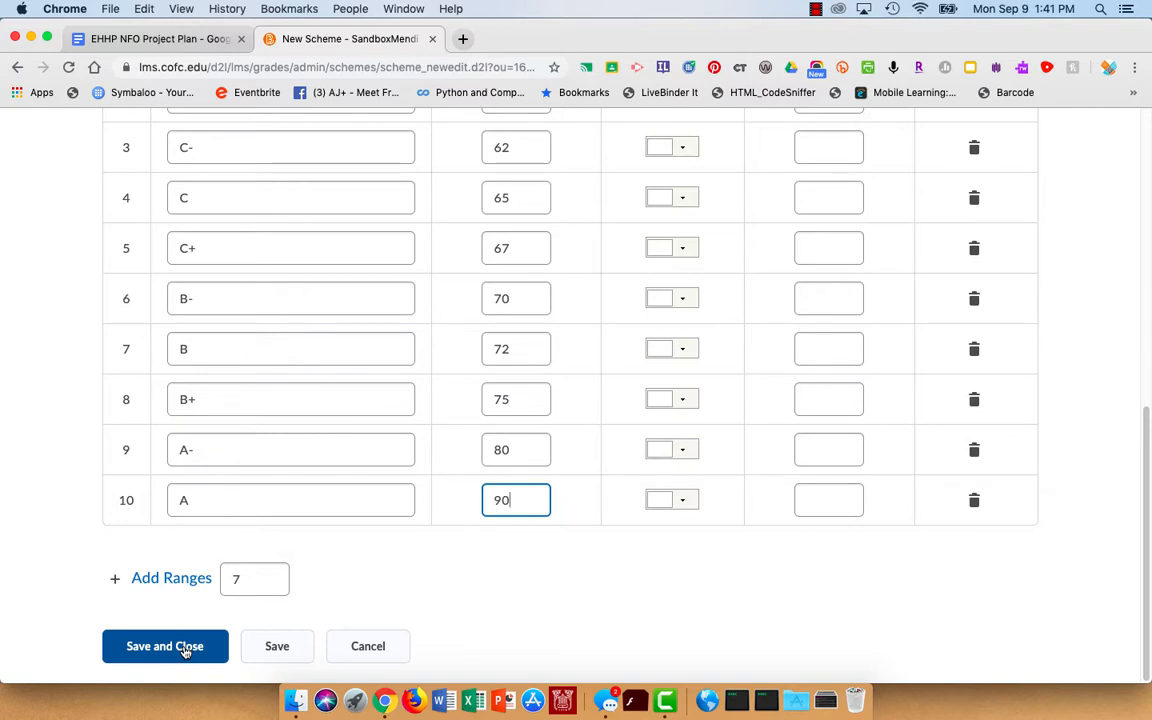
Save and close Mendi's scheme, then move to the Enter Grades page
click(164, 646)
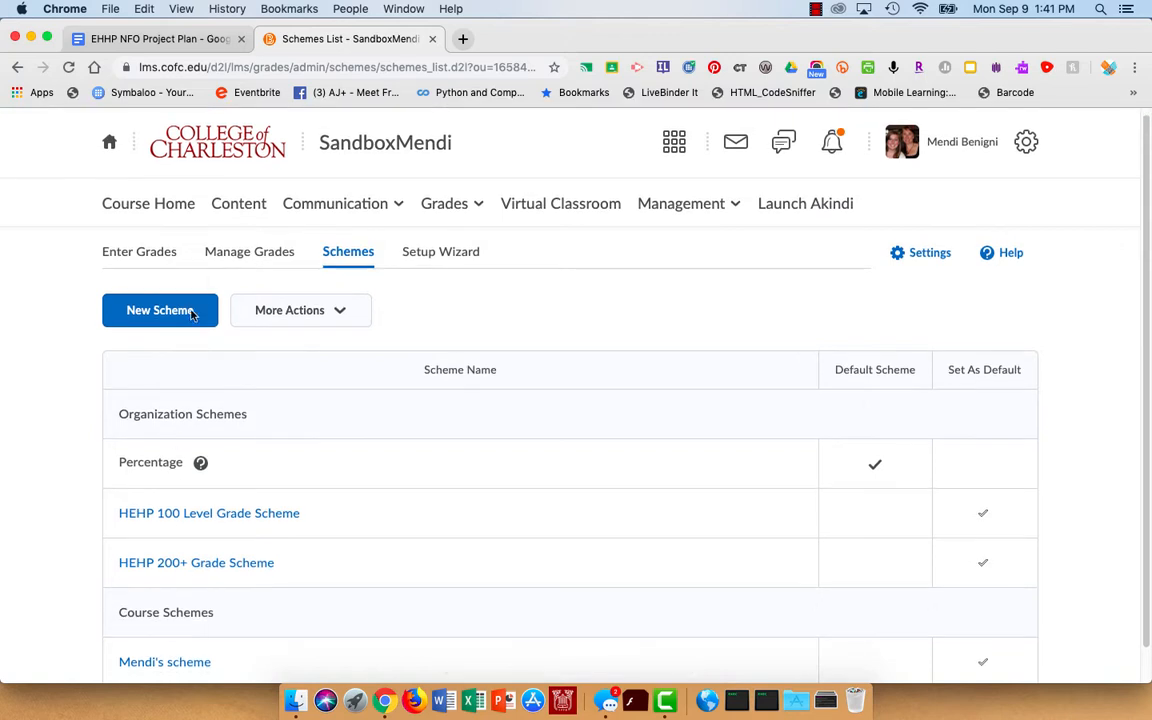
click(140, 252)
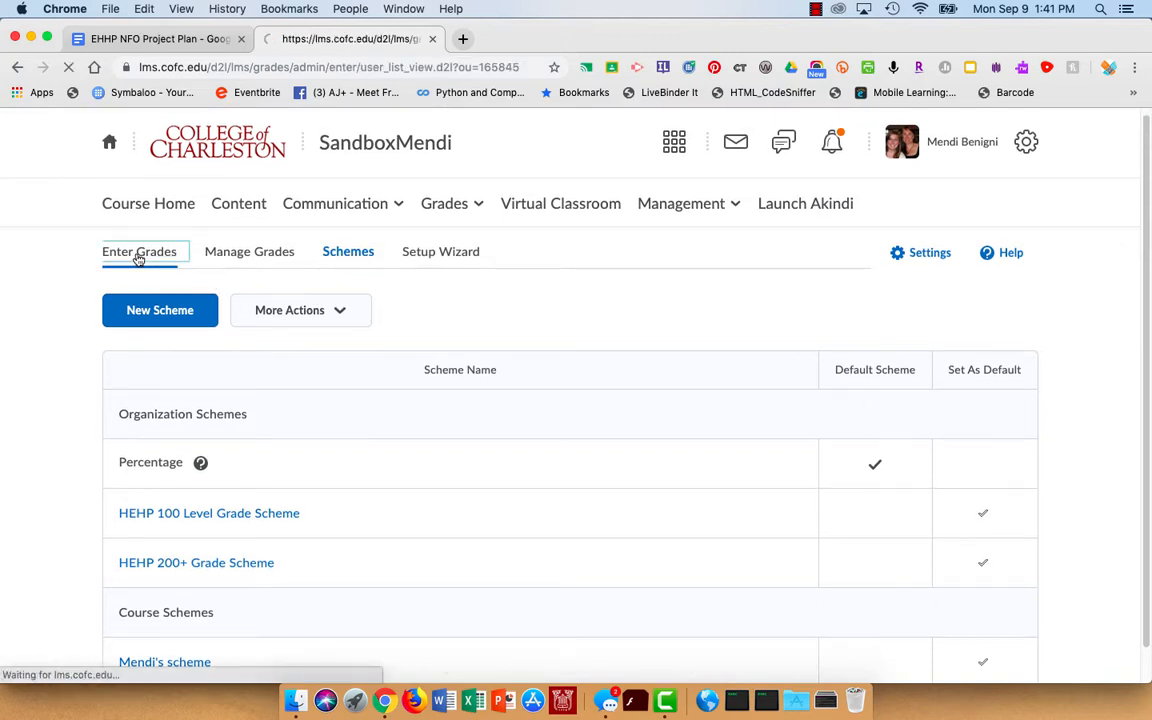
Edit the Final Calculated Grade item from its actions menu
click(138, 252)
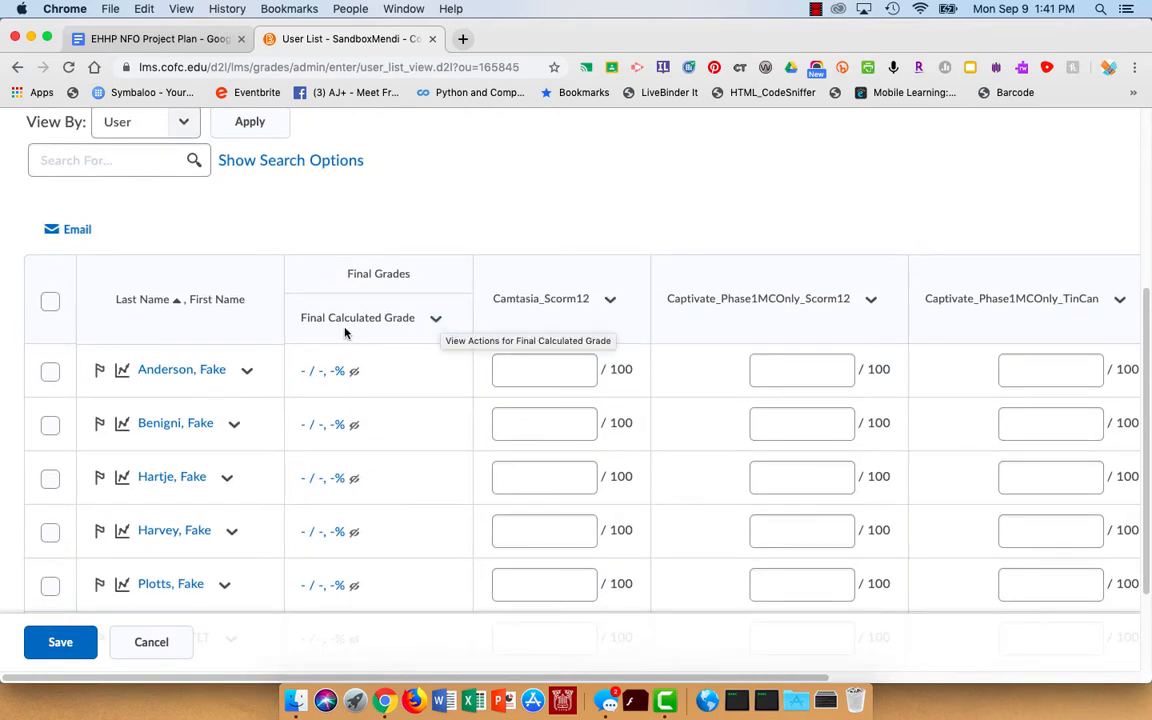
click(436, 318)
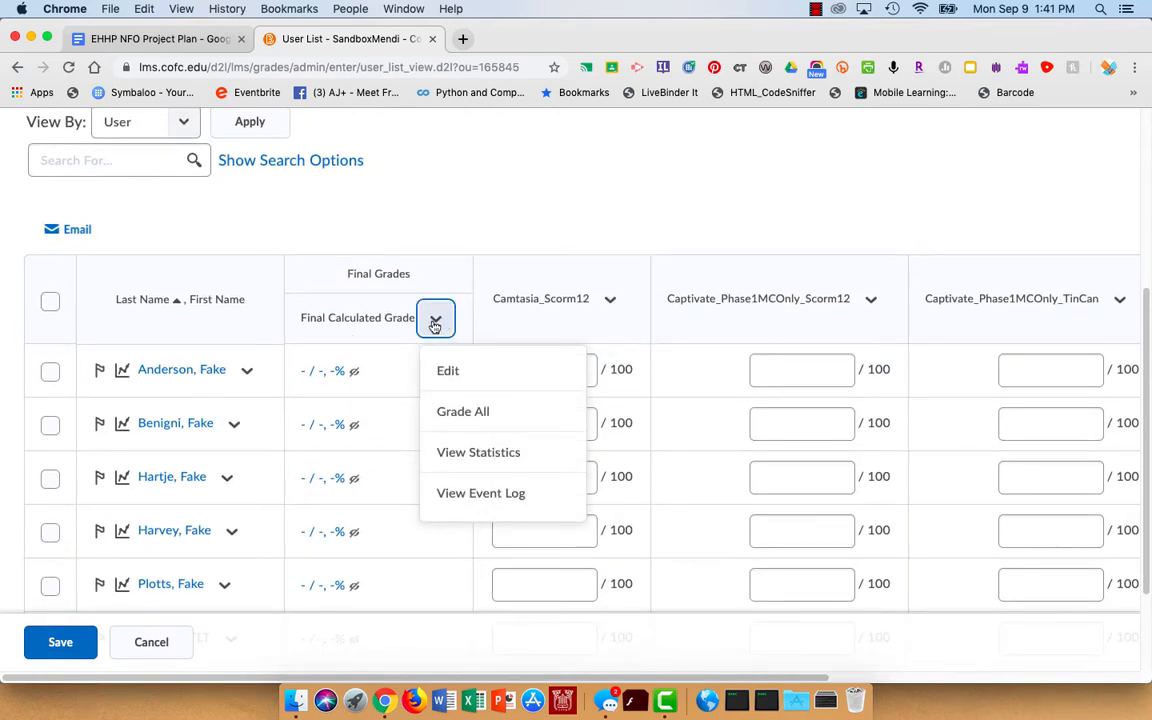
click(448, 370)
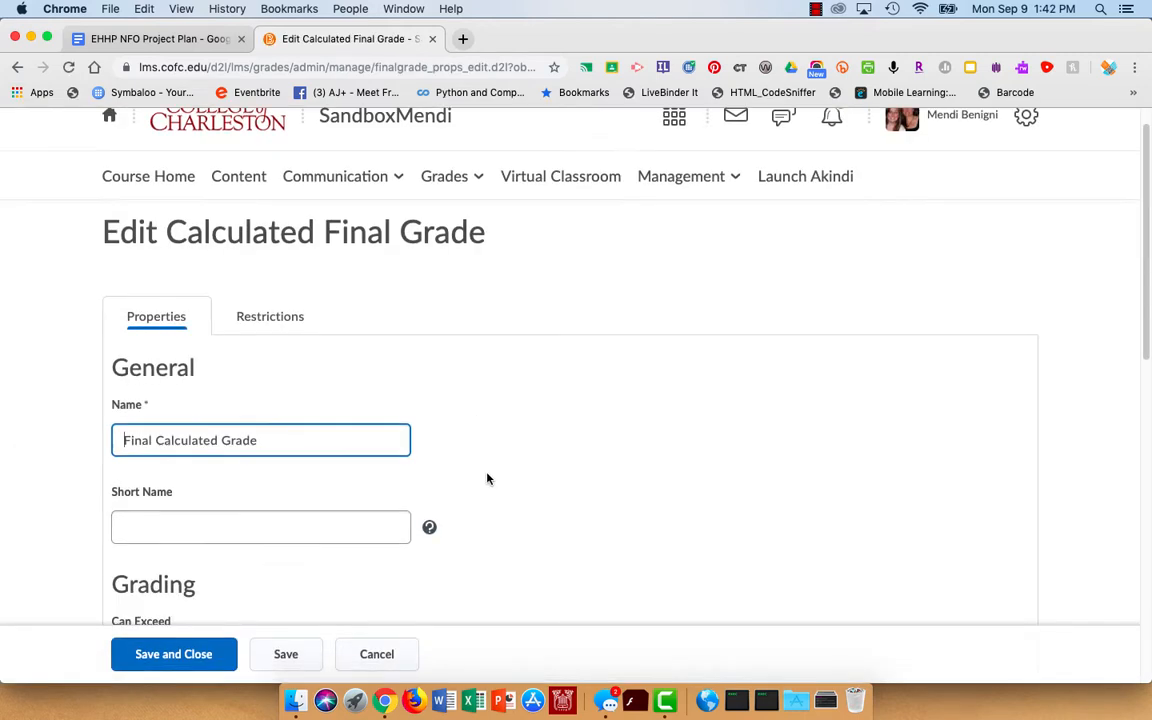
Set the Final Calculated Grade's scheme to the custom letter scheme instead of Default (Percentage)
scroll(down, 3)
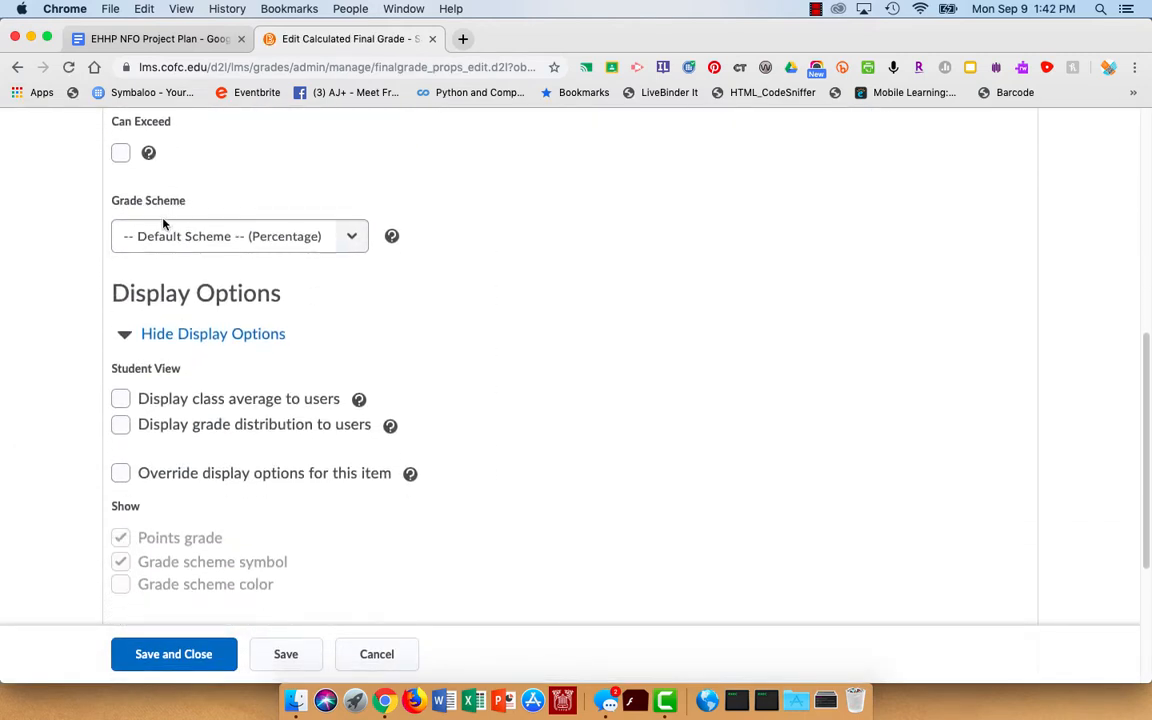
click(240, 236)
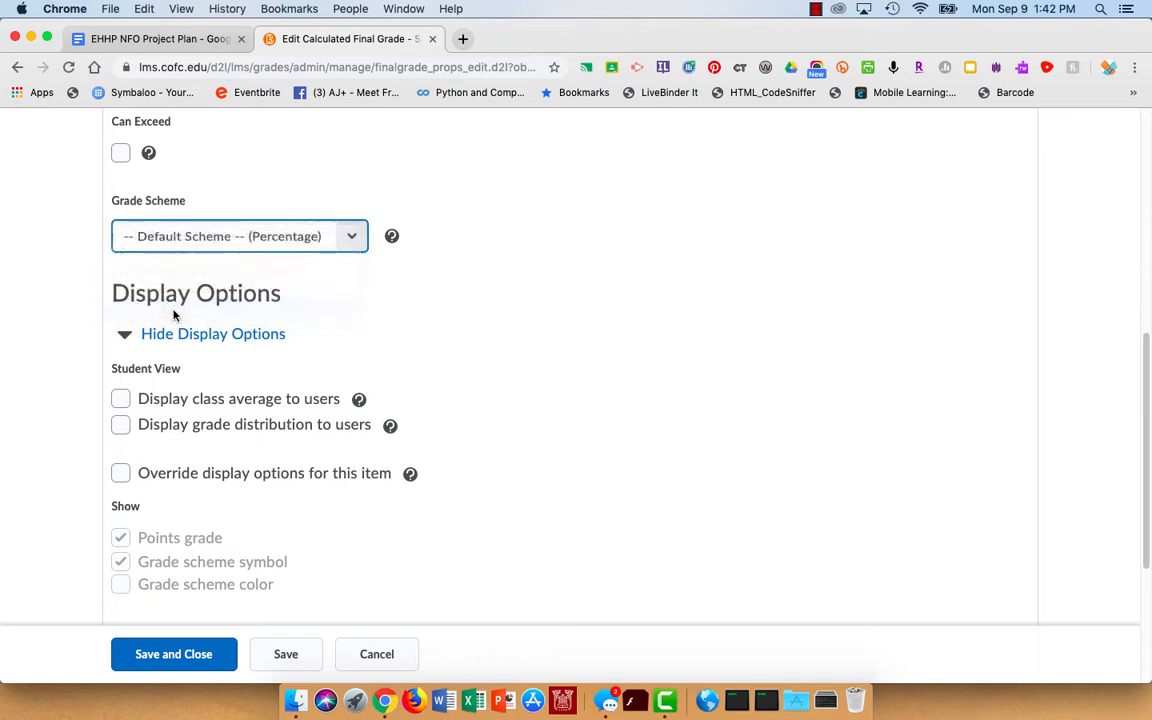
click(172, 654)
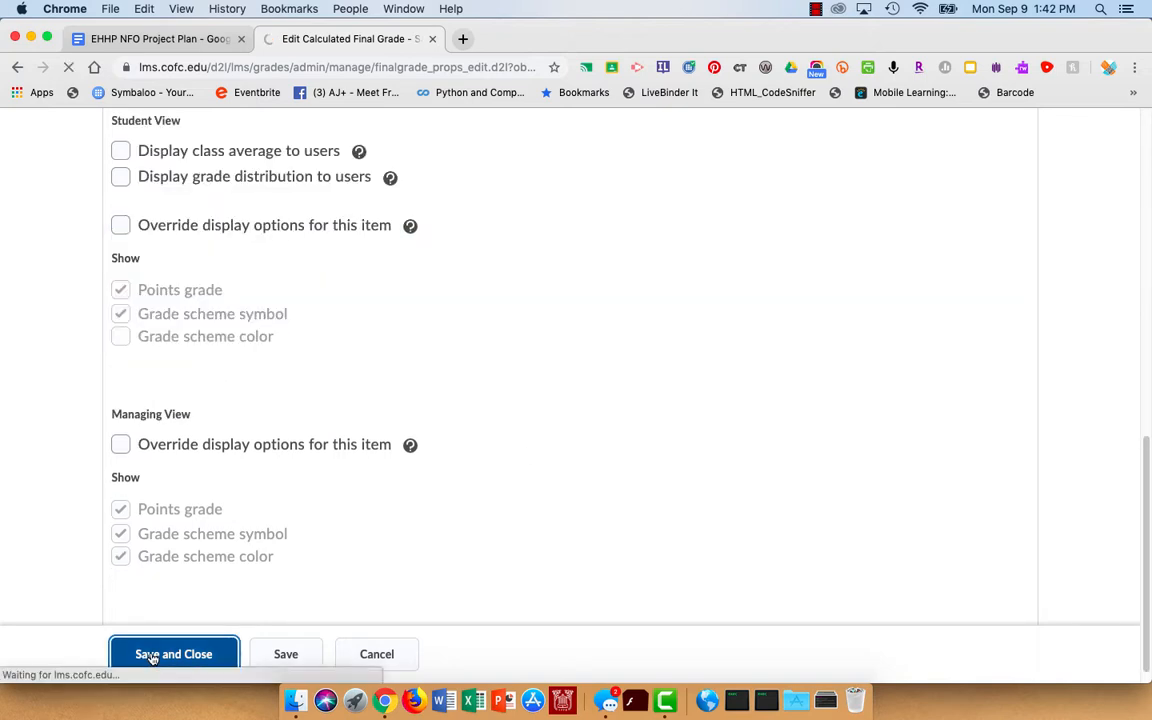
Save the grade item and review letter finals such as 99/110 A and 82/110 B
click(172, 652)
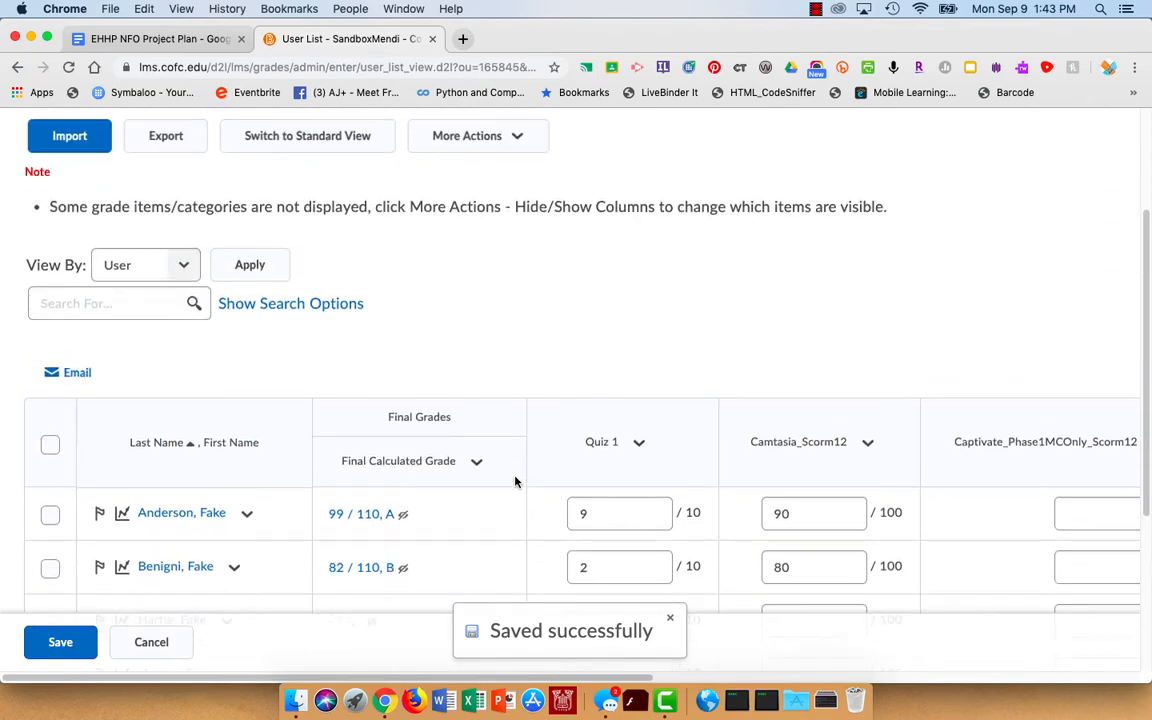
scroll(down, 3)
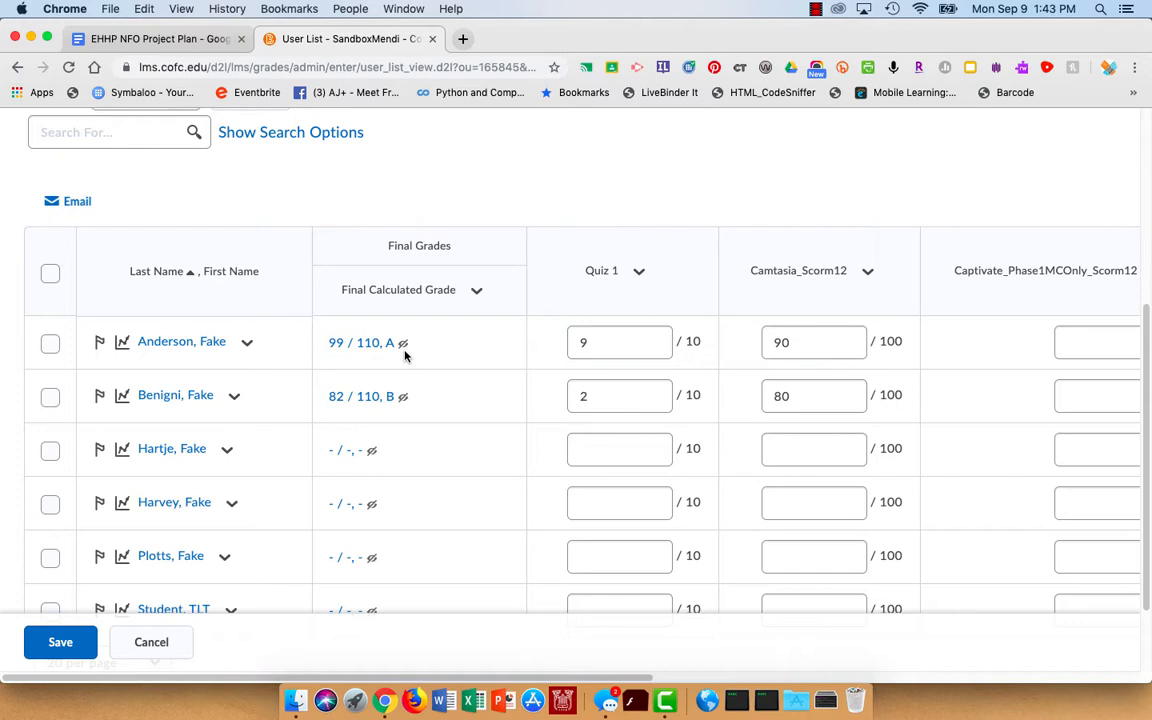
mouse_move(360, 342)
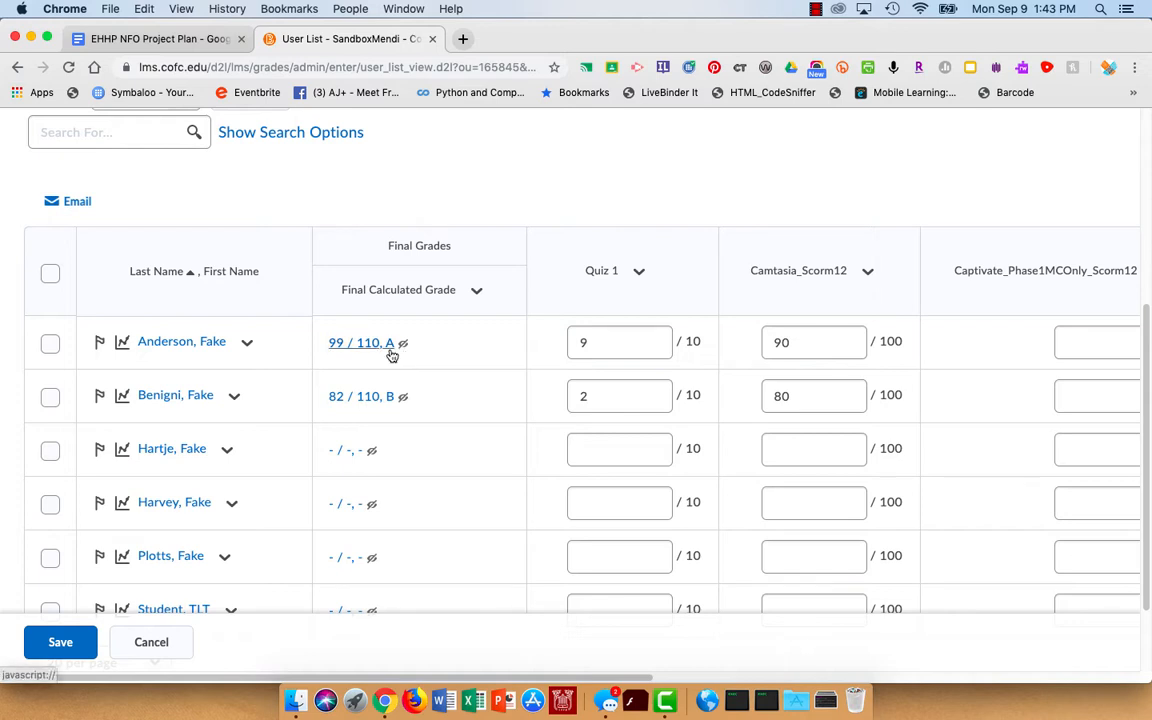